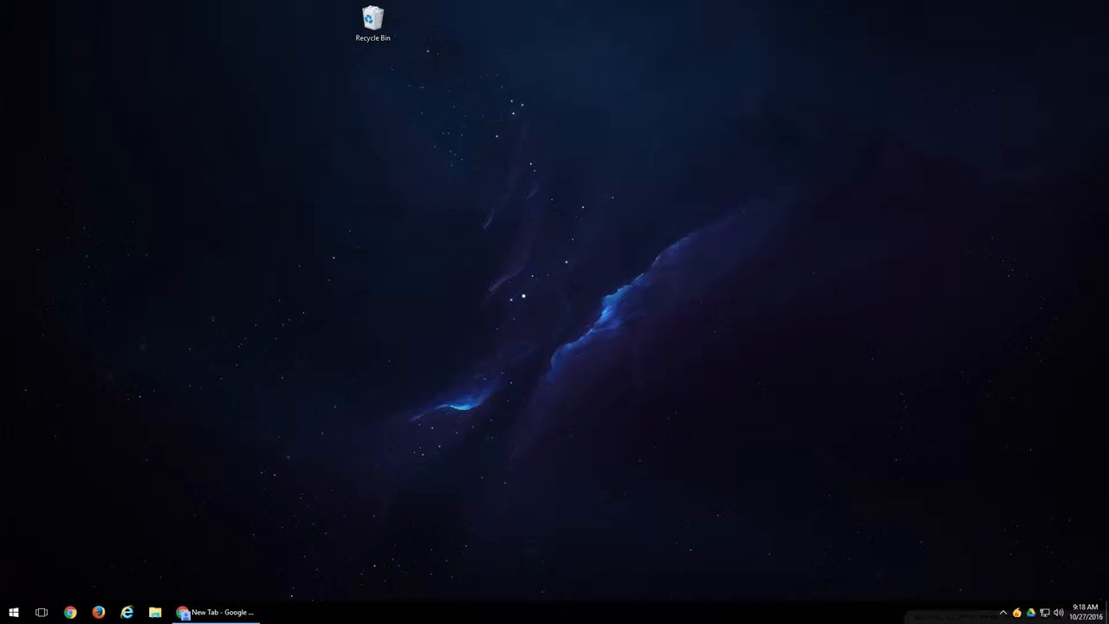
{"action": "mouse_move", "coordinate": [606, 214]}
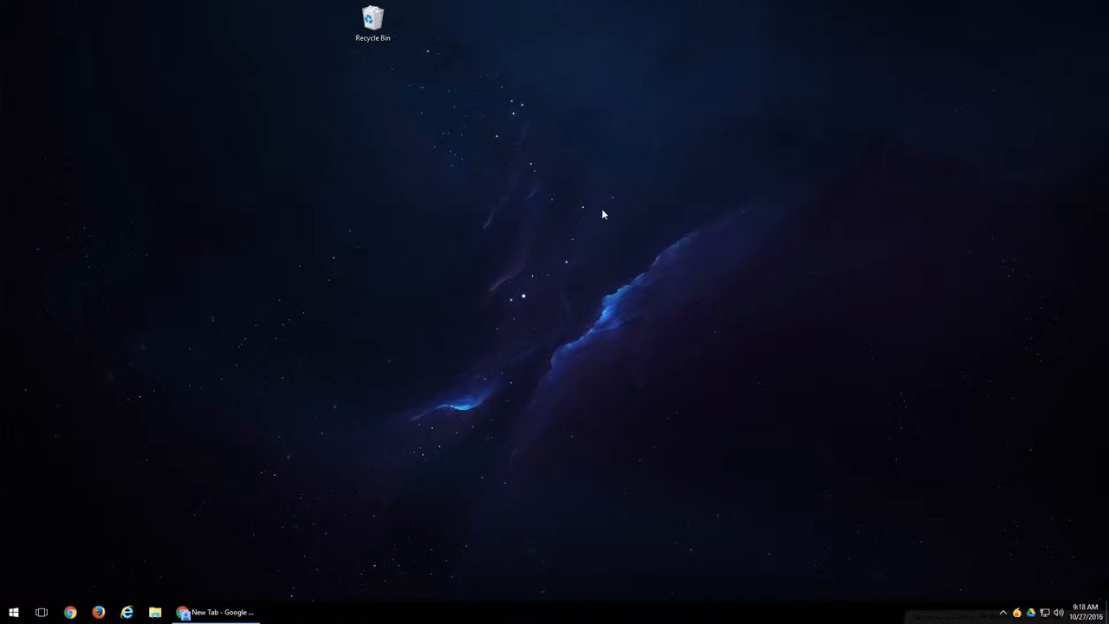
{"action": "mouse_move", "coordinate": [405, 347]}
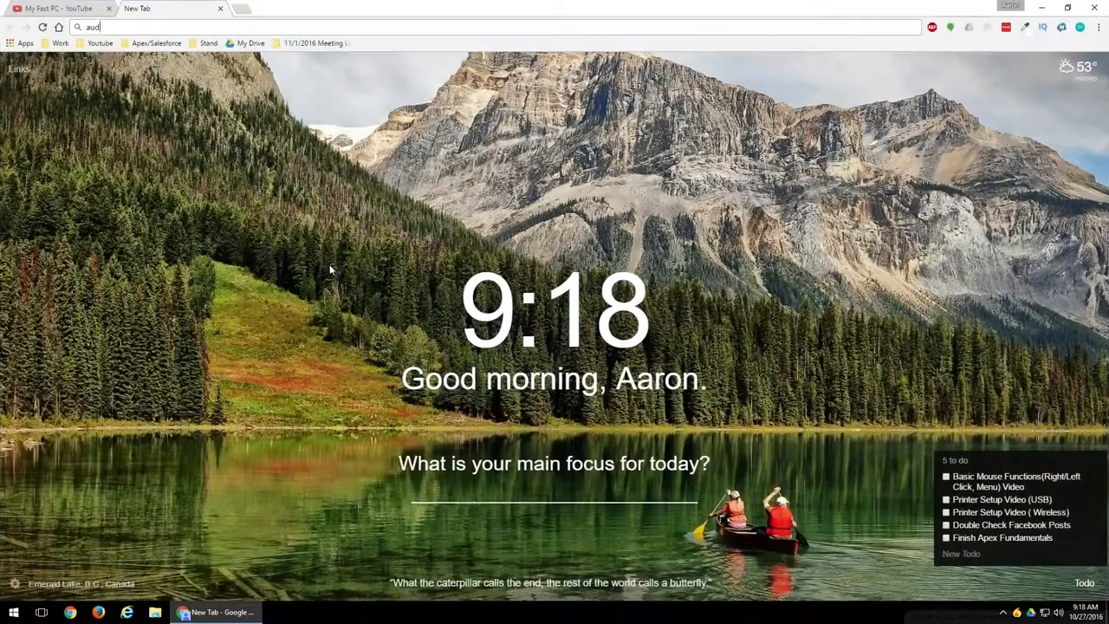
{"action": "mouse_move", "coordinate": [357, 167]}
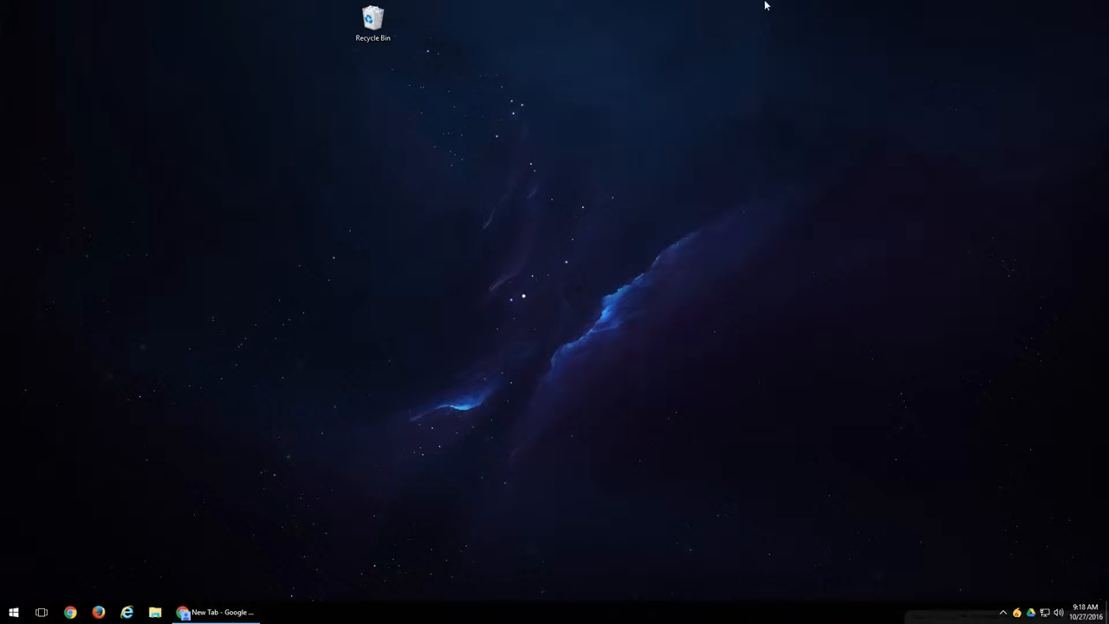
Select the Recycle Bin icon on the desktop, then select it again
{"action": "left_click", "coordinate": [374, 24]}
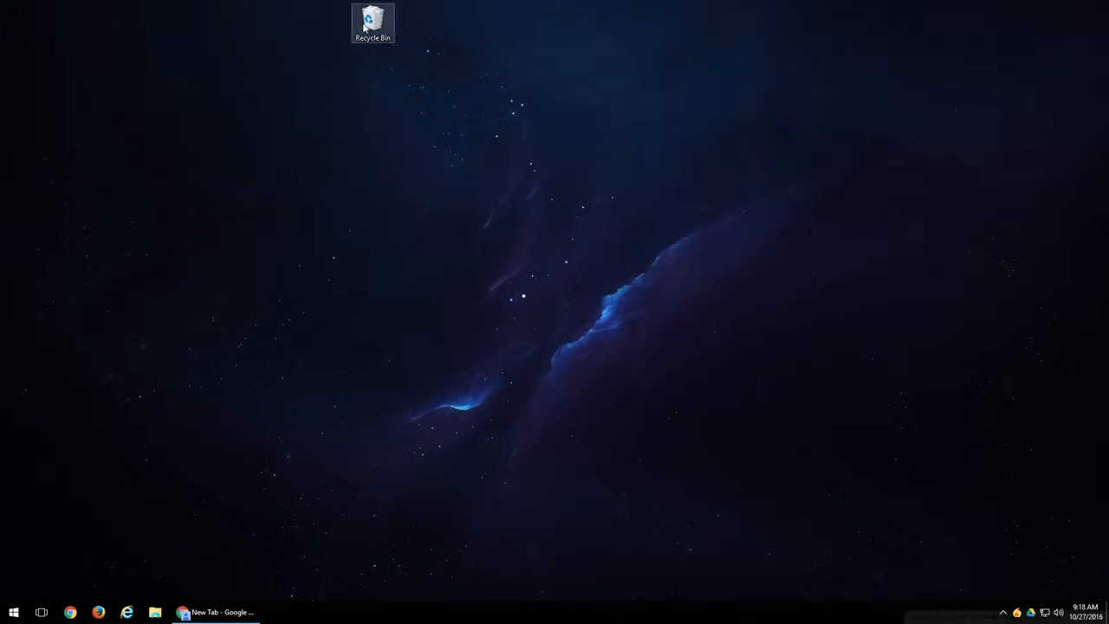
{"action": "mouse_move", "coordinate": [371, 40]}
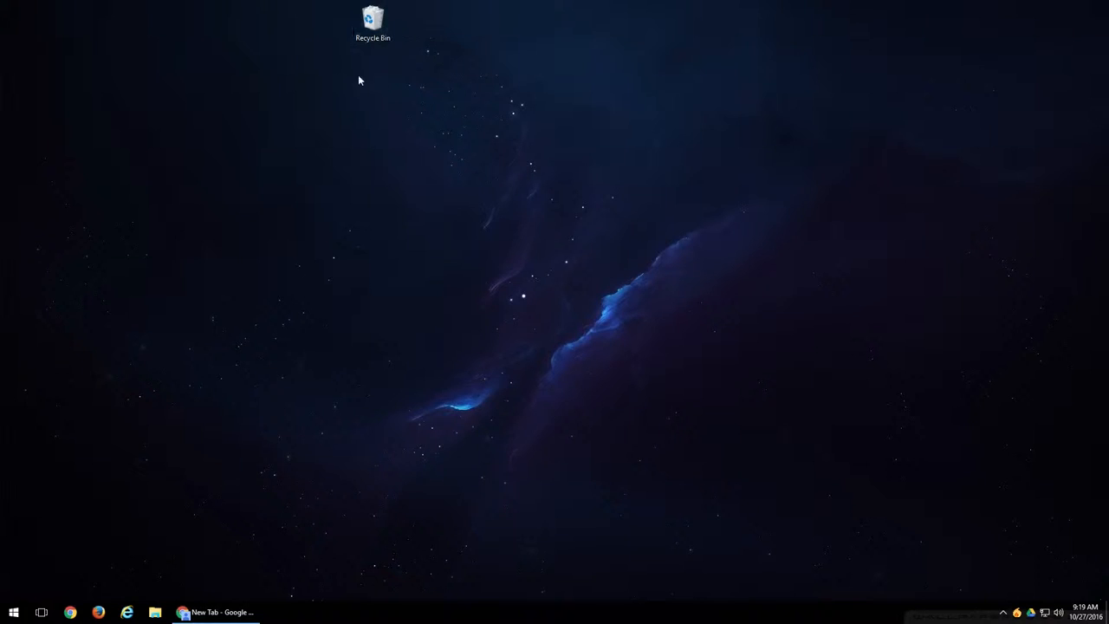
{"action": "left_click", "coordinate": [373, 20]}
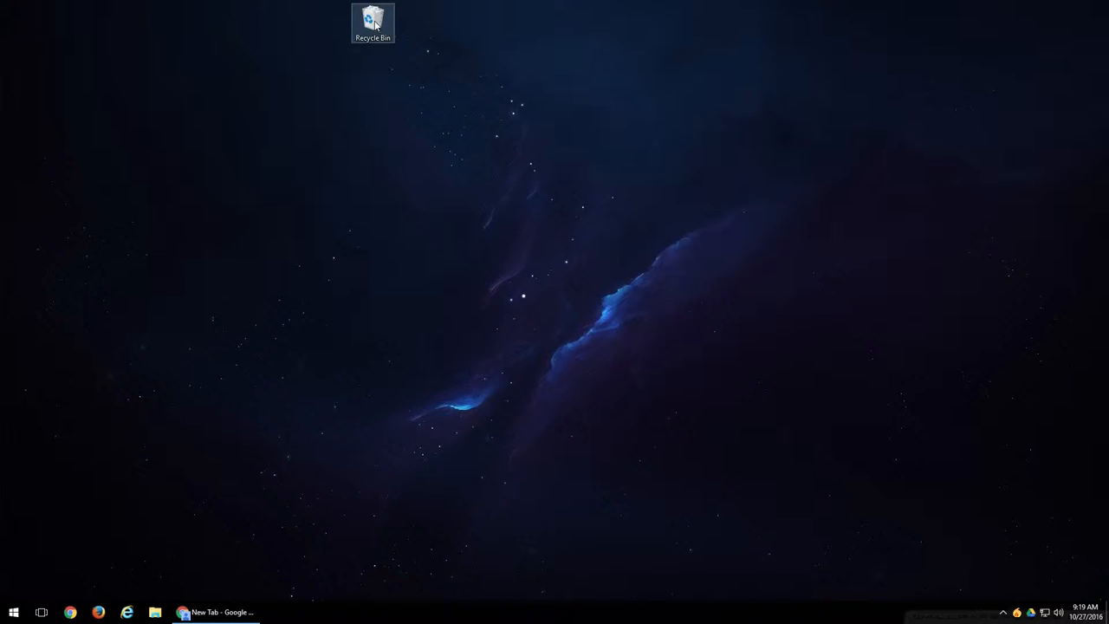
{"action": "mouse_move", "coordinate": [334, 22]}
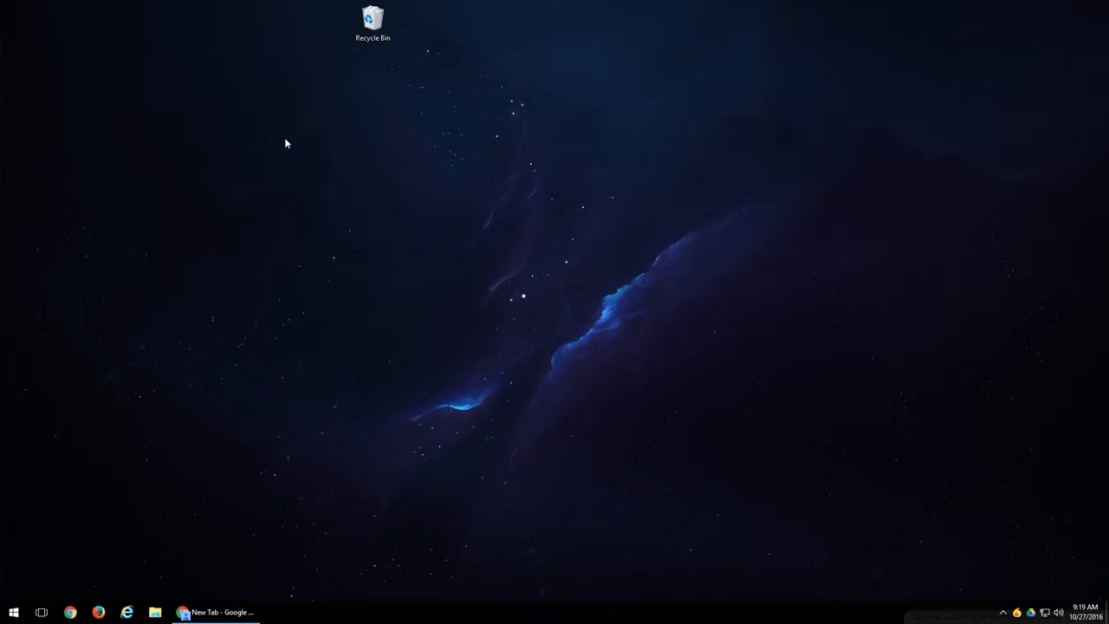
{"action": "mouse_move", "coordinate": [290, 141]}
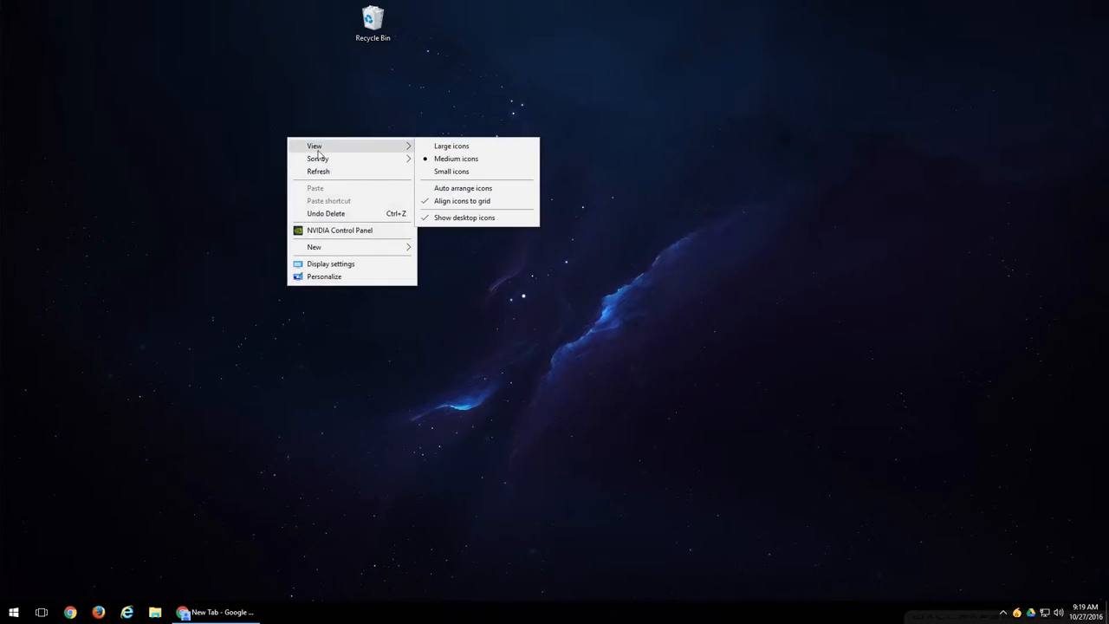
{"action": "mouse_move", "coordinate": [477, 156]}
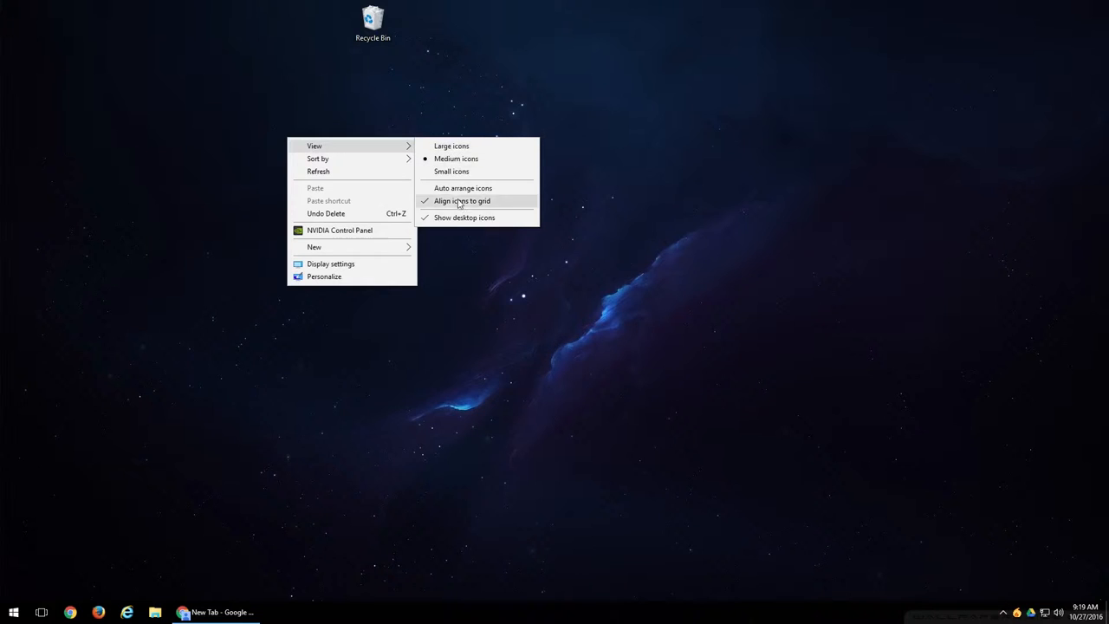
{"action": "mouse_move", "coordinate": [513, 231]}
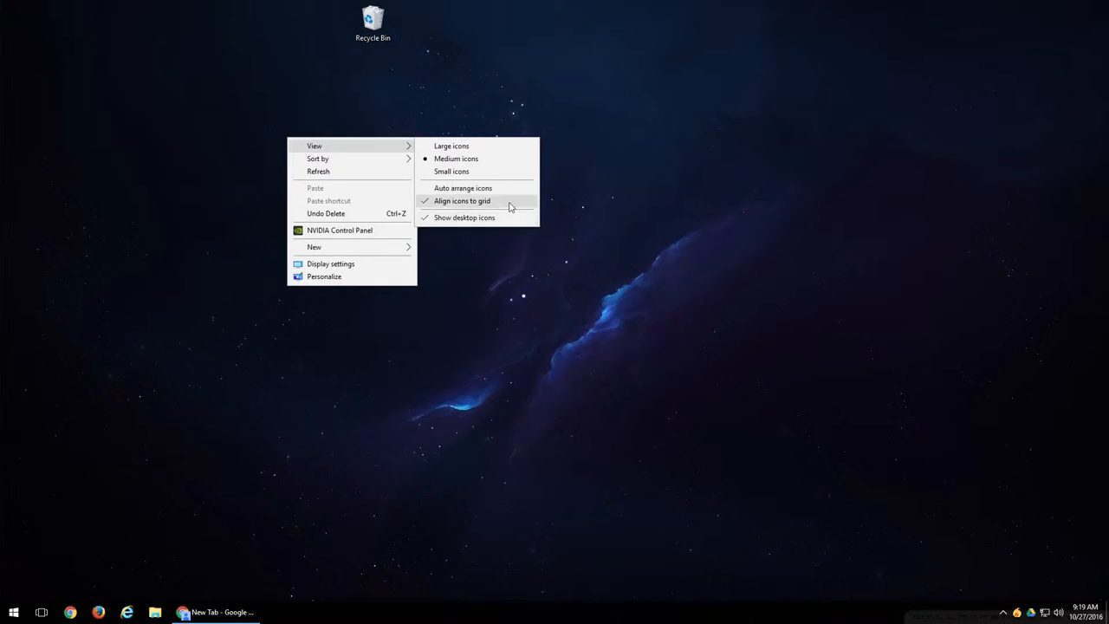
{"action": "mouse_move", "coordinate": [324, 164]}
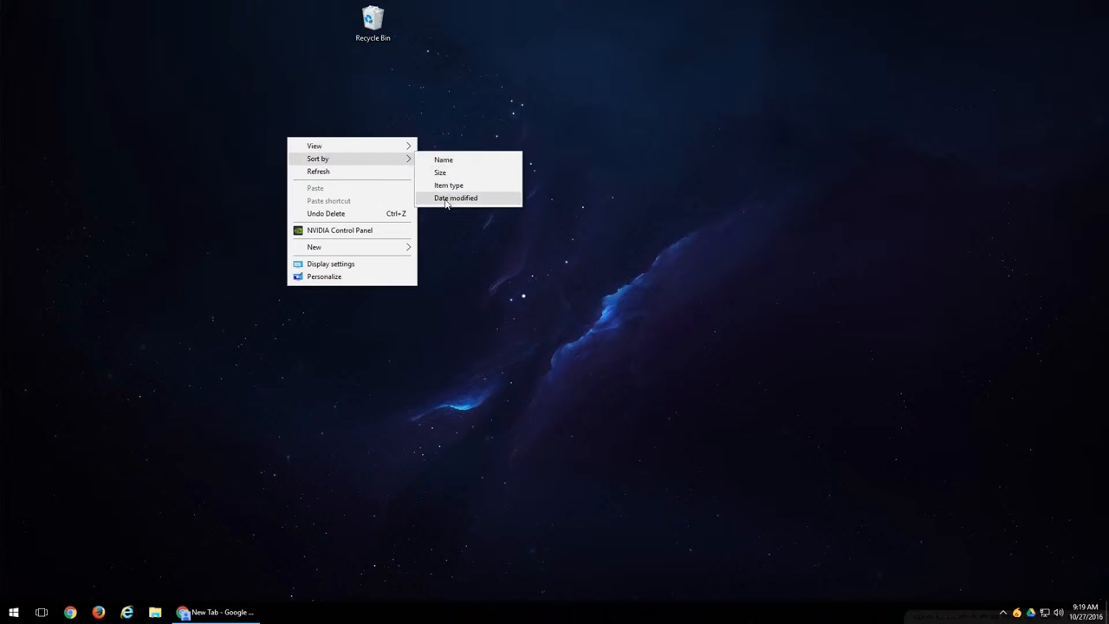
{"action": "mouse_move", "coordinate": [312, 174]}
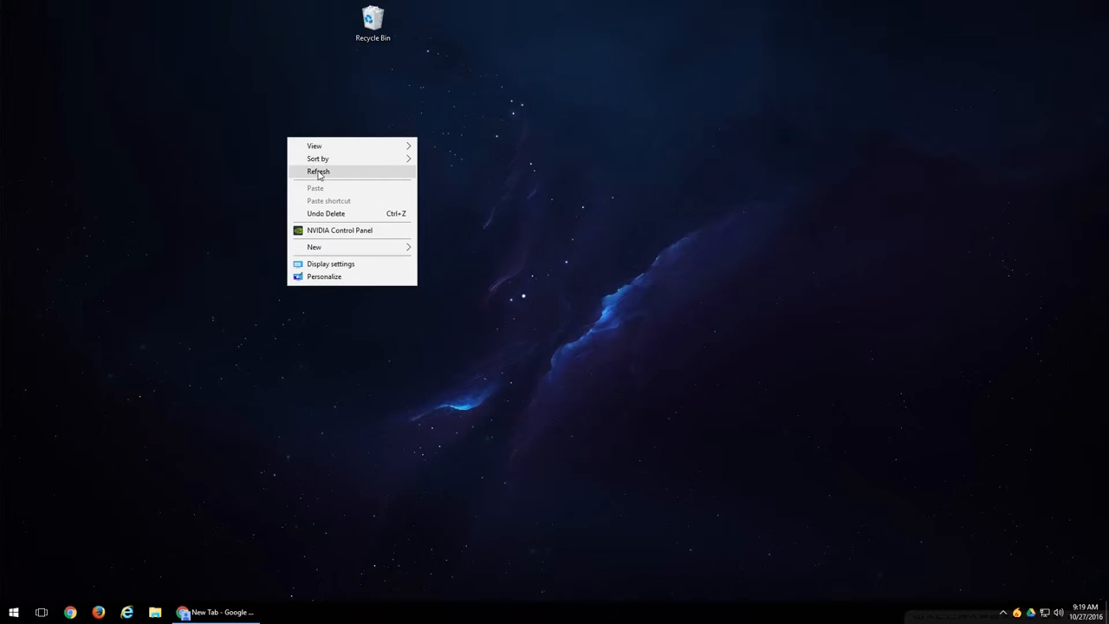
{"action": "mouse_move", "coordinate": [326, 215]}
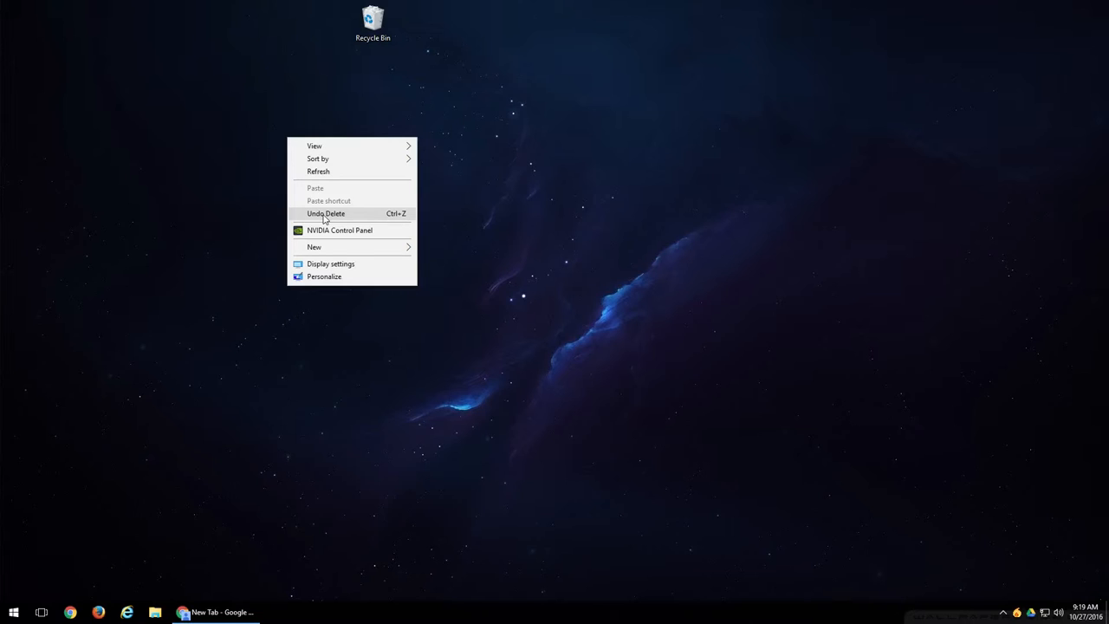
{"action": "mouse_move", "coordinate": [398, 215]}
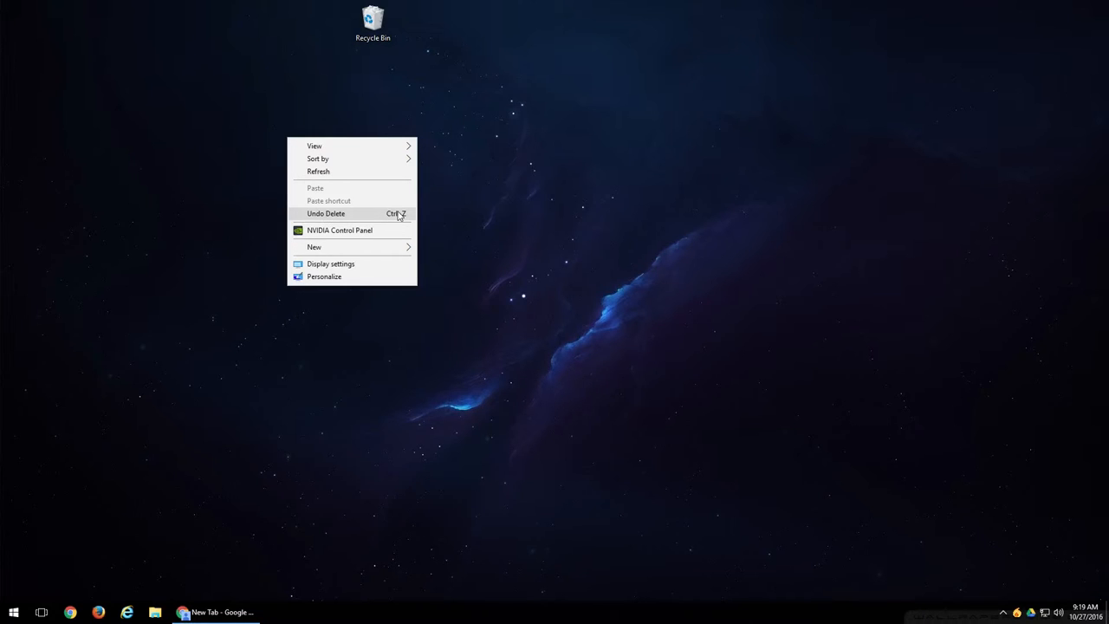
{"action": "mouse_move", "coordinate": [382, 197]}
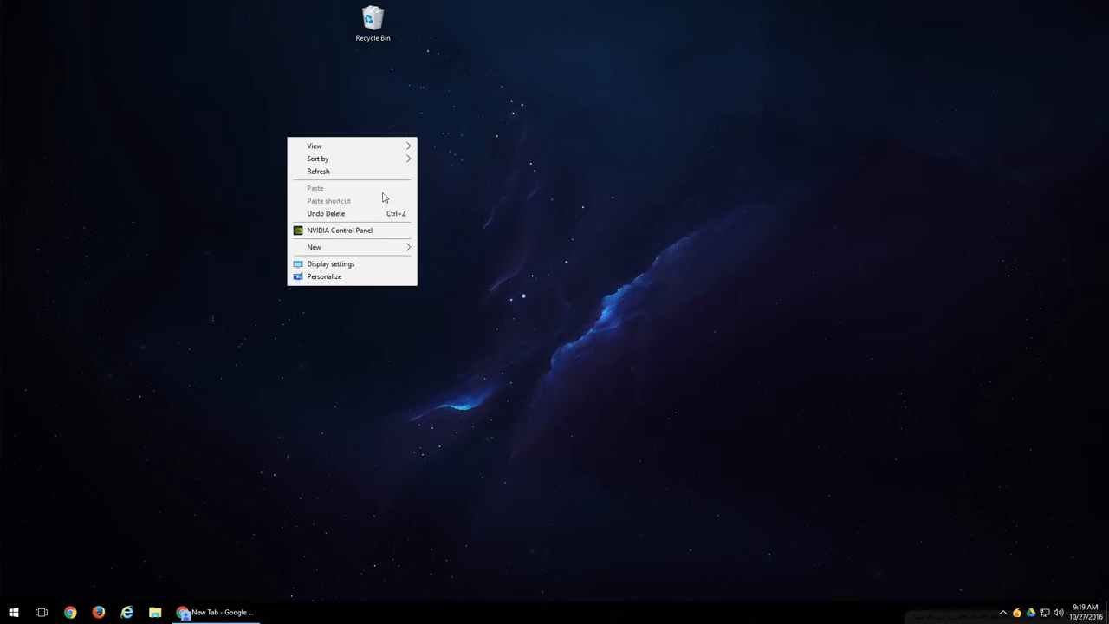
{"action": "mouse_move", "coordinate": [352, 219]}
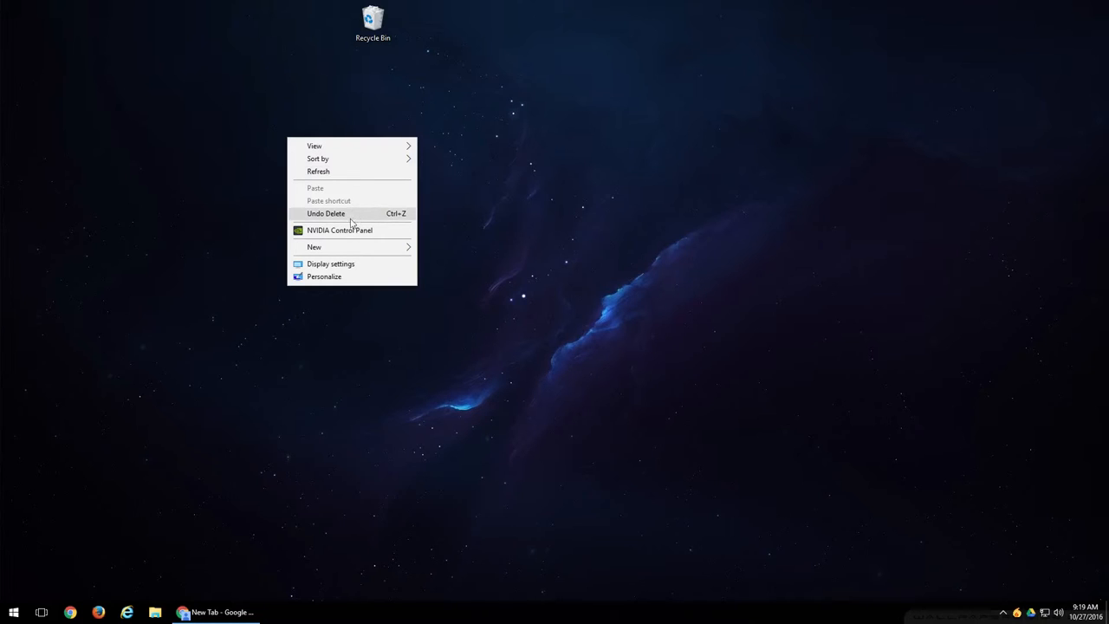
{"action": "mouse_move", "coordinate": [317, 229]}
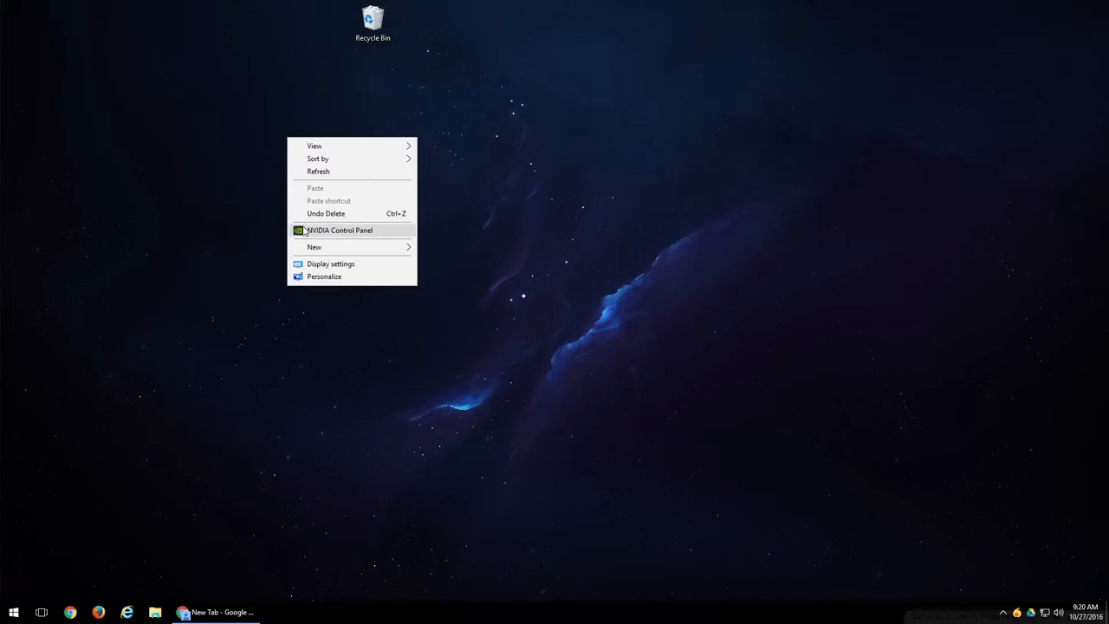
{"action": "mouse_move", "coordinate": [325, 236]}
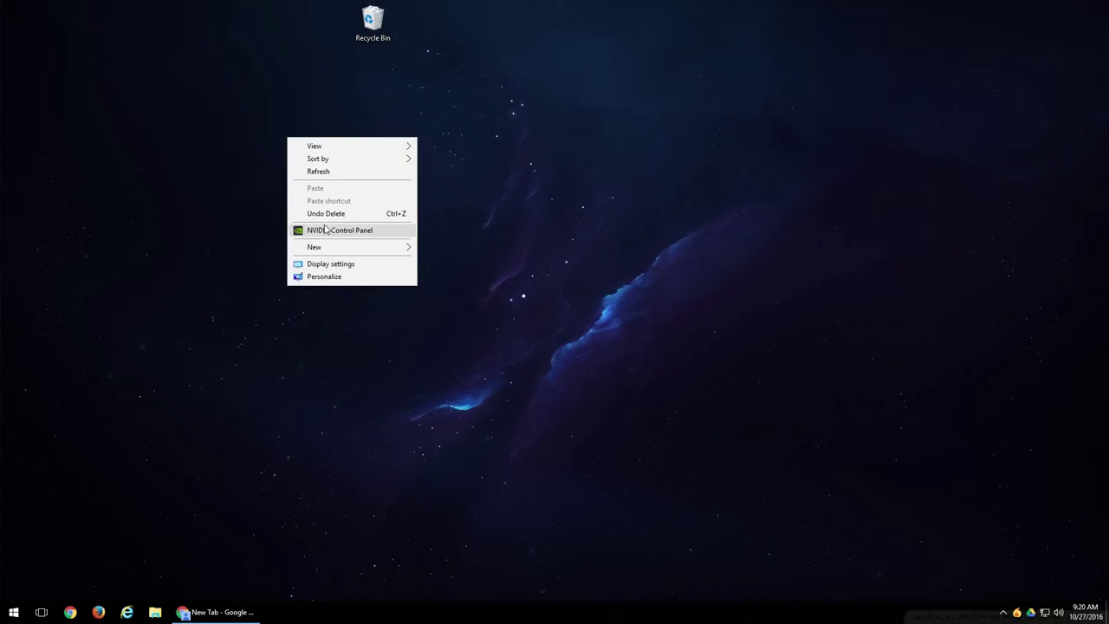
{"action": "left_click", "coordinate": [313, 247]}
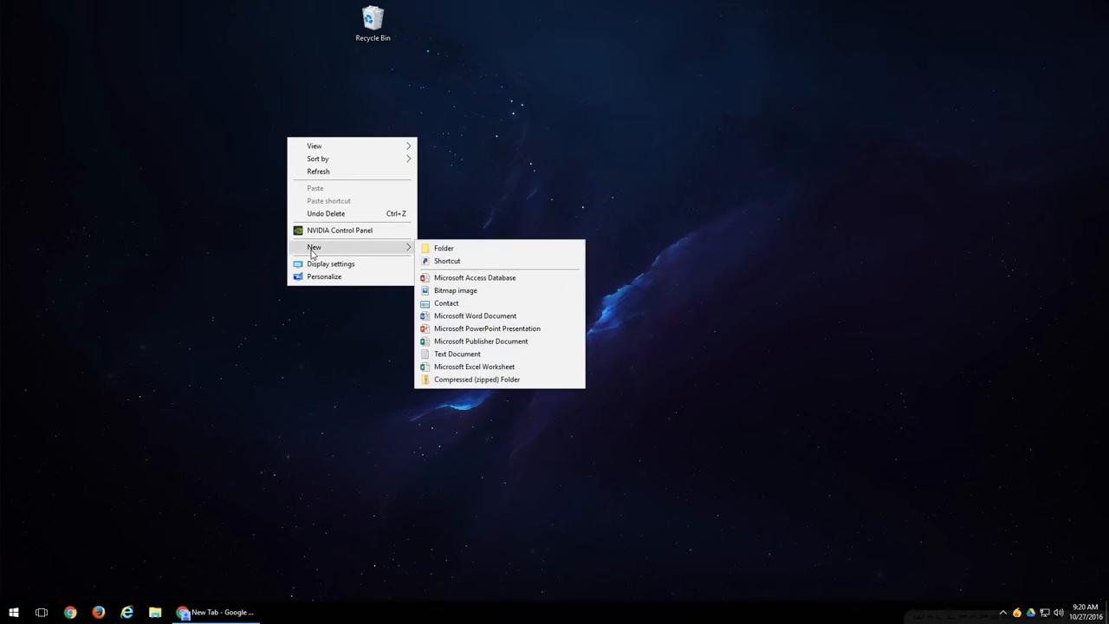
{"action": "mouse_move", "coordinate": [464, 277]}
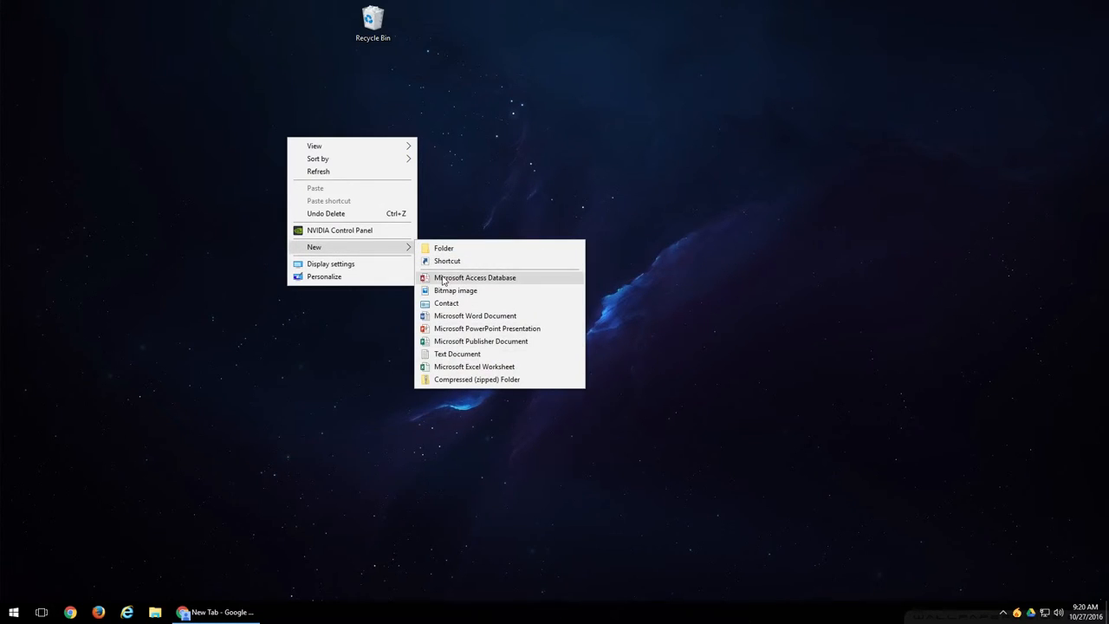
{"action": "mouse_move", "coordinate": [331, 264]}
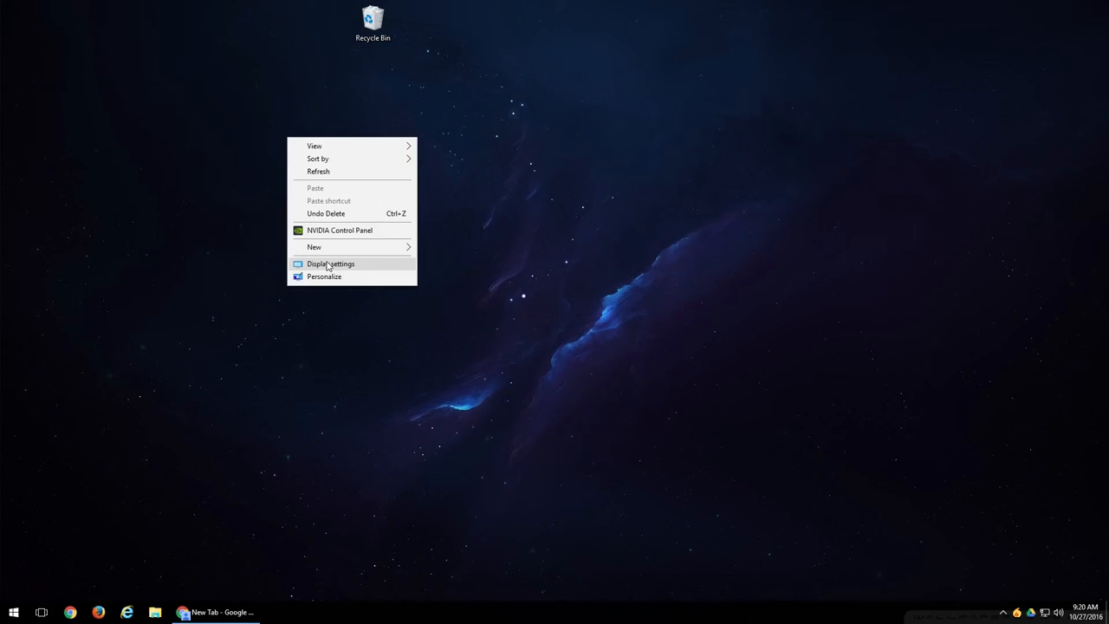
{"action": "mouse_move", "coordinate": [331, 283]}
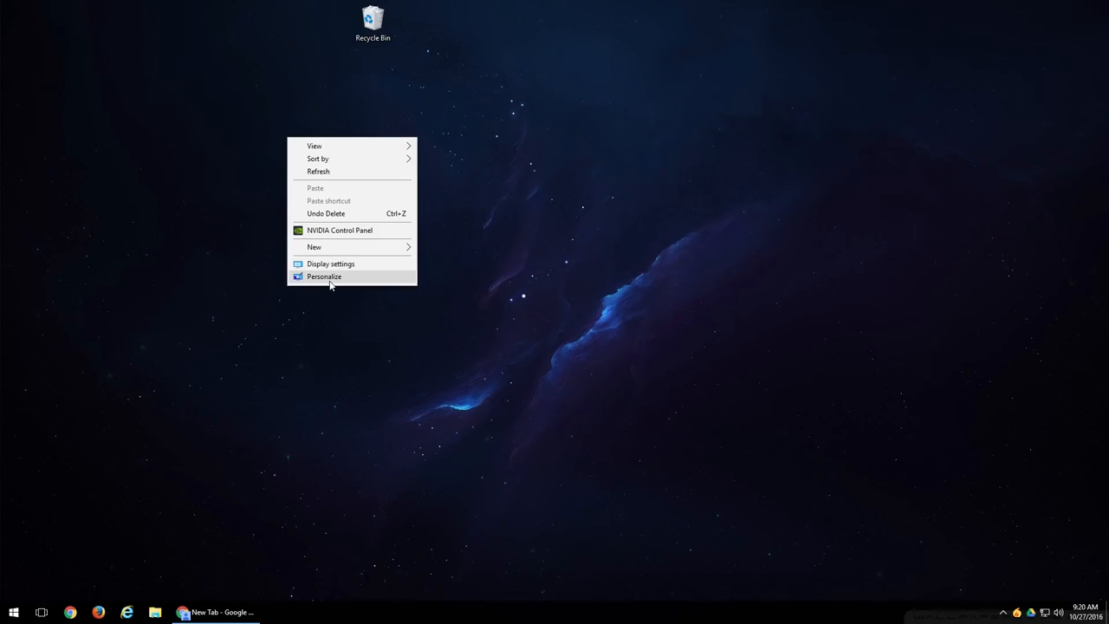